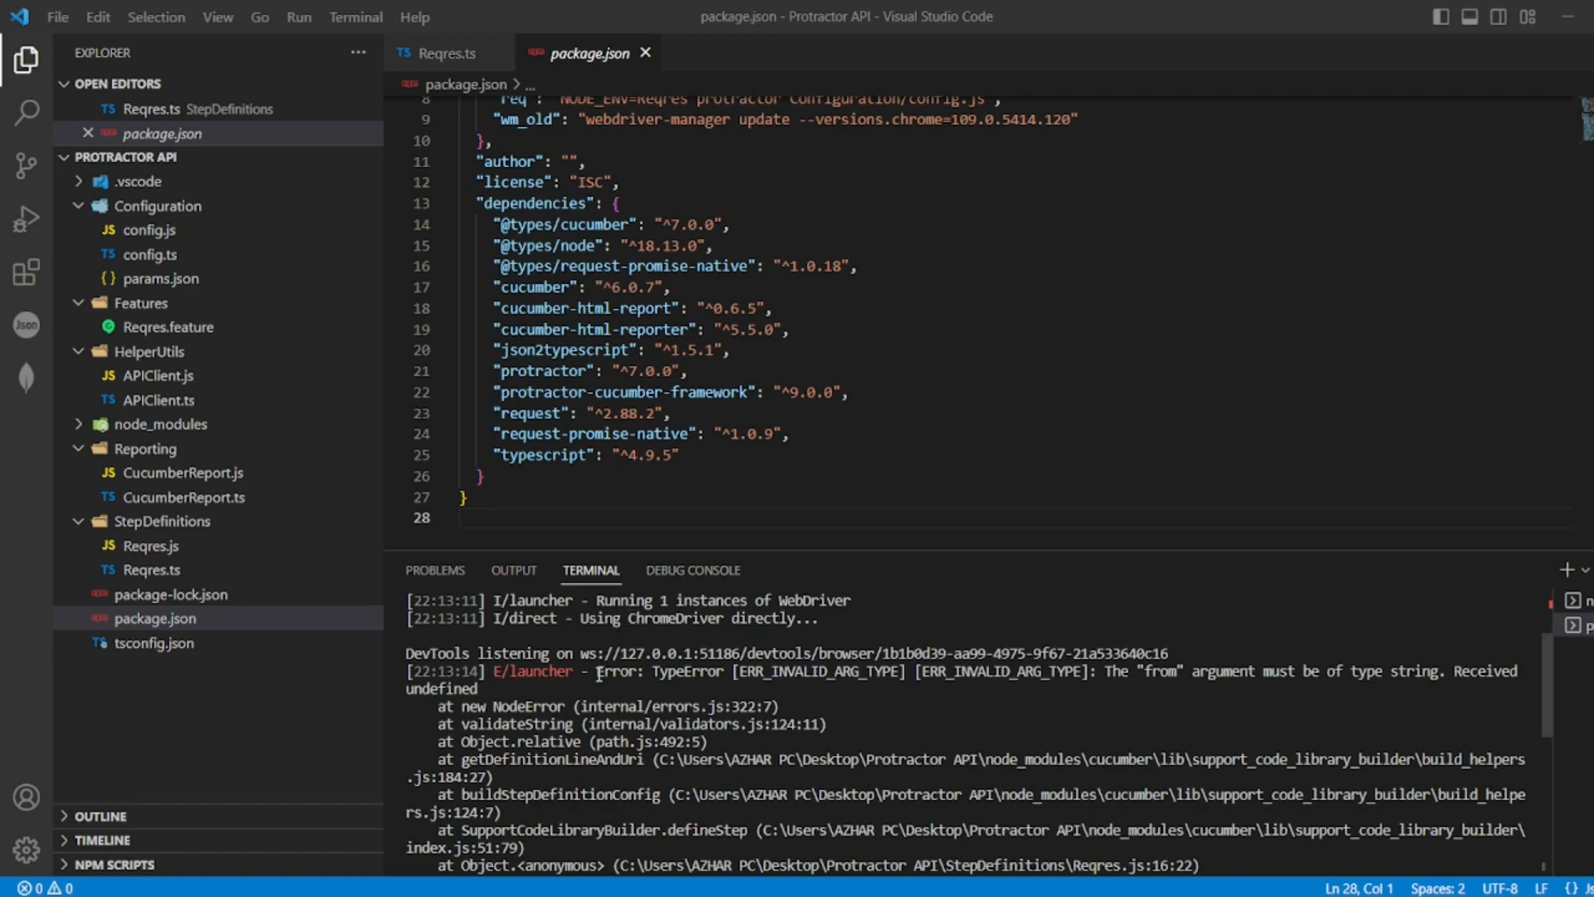
Highlight the ERR_INVALID_ARG_TYPE error message in the terminal before clearing it.
{"action": "left_click_drag", "start_coordinate": [598, 671], "coordinate": [1099, 671]}
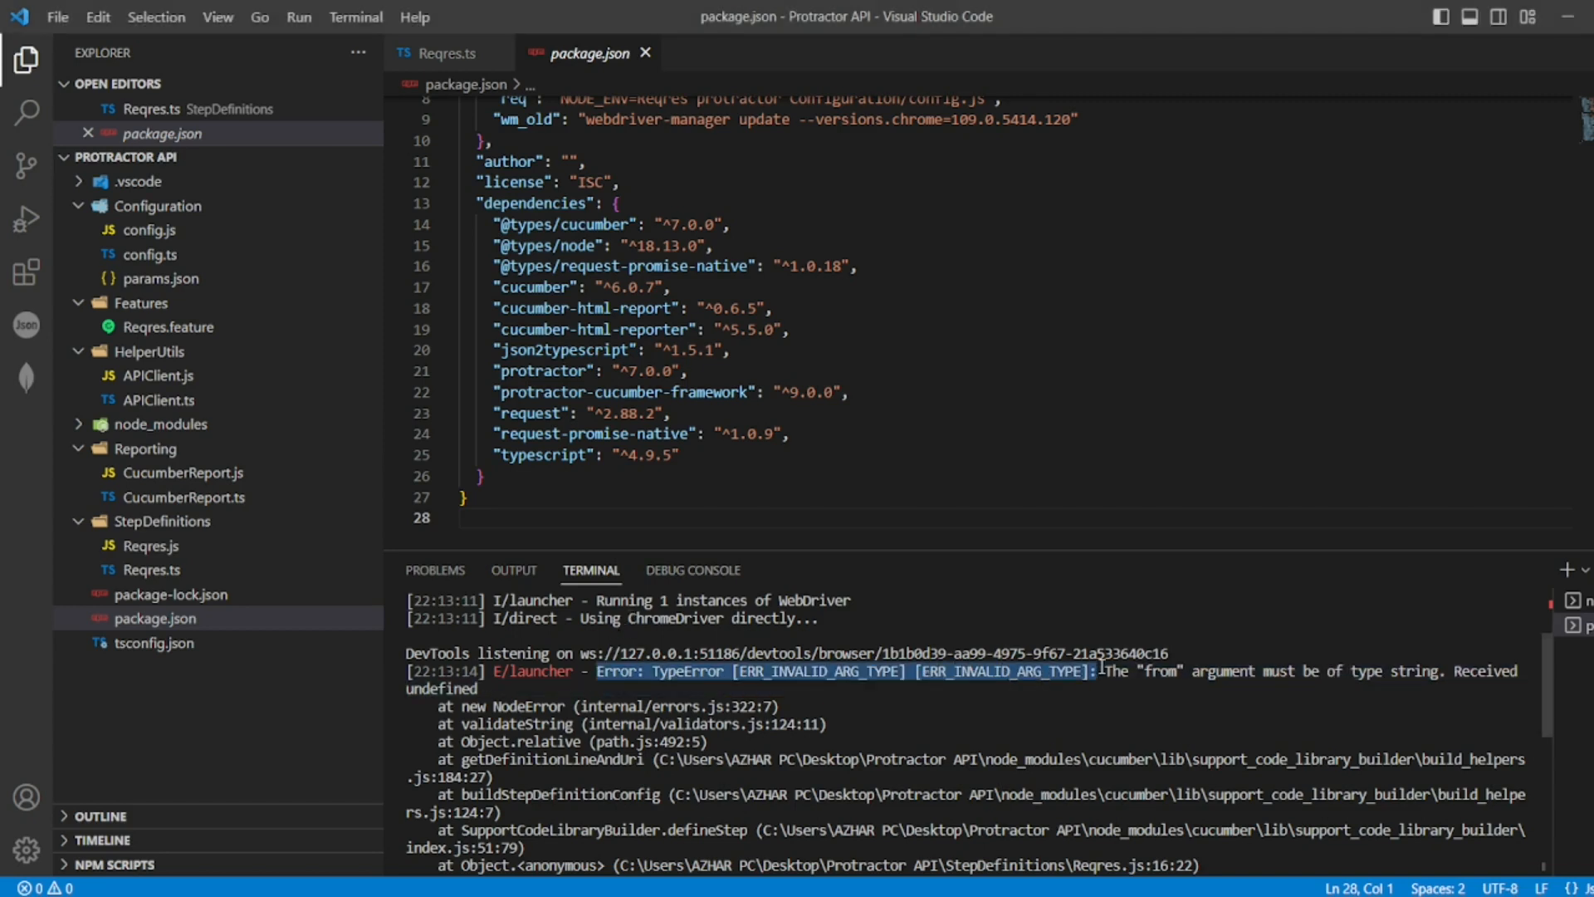
{"action": "left_click_drag", "start_coordinate": [1103, 671], "coordinate": [1189, 671]}
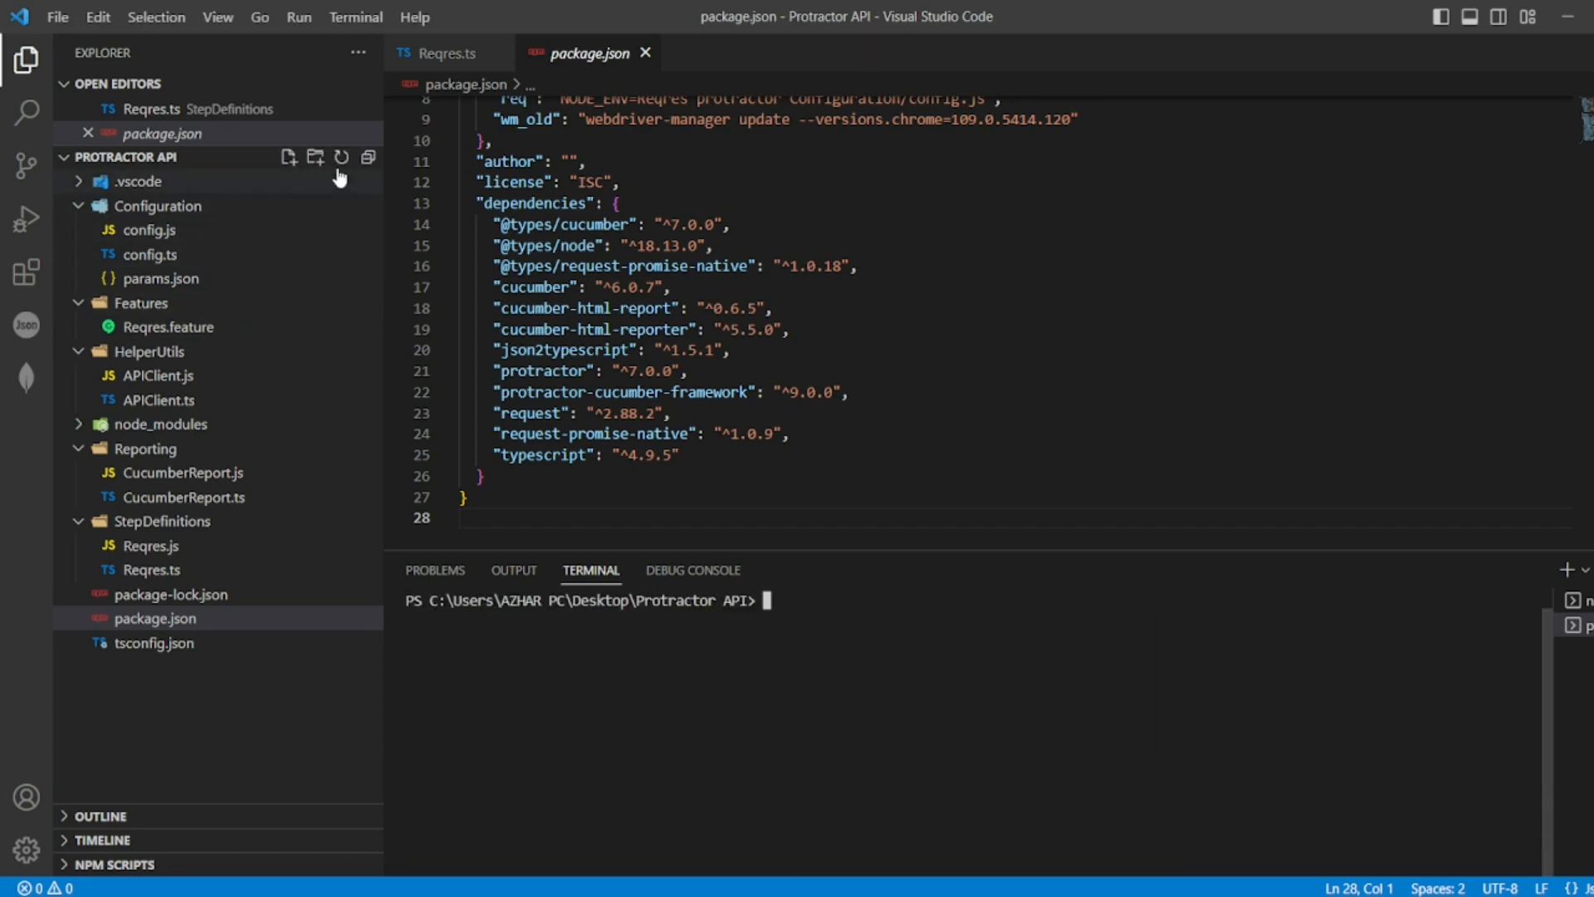
Add "react-scripts": "^3.4.1" to package.json dependencies after typescript and save.
{"action": "left_click", "coordinate": [369, 85]}
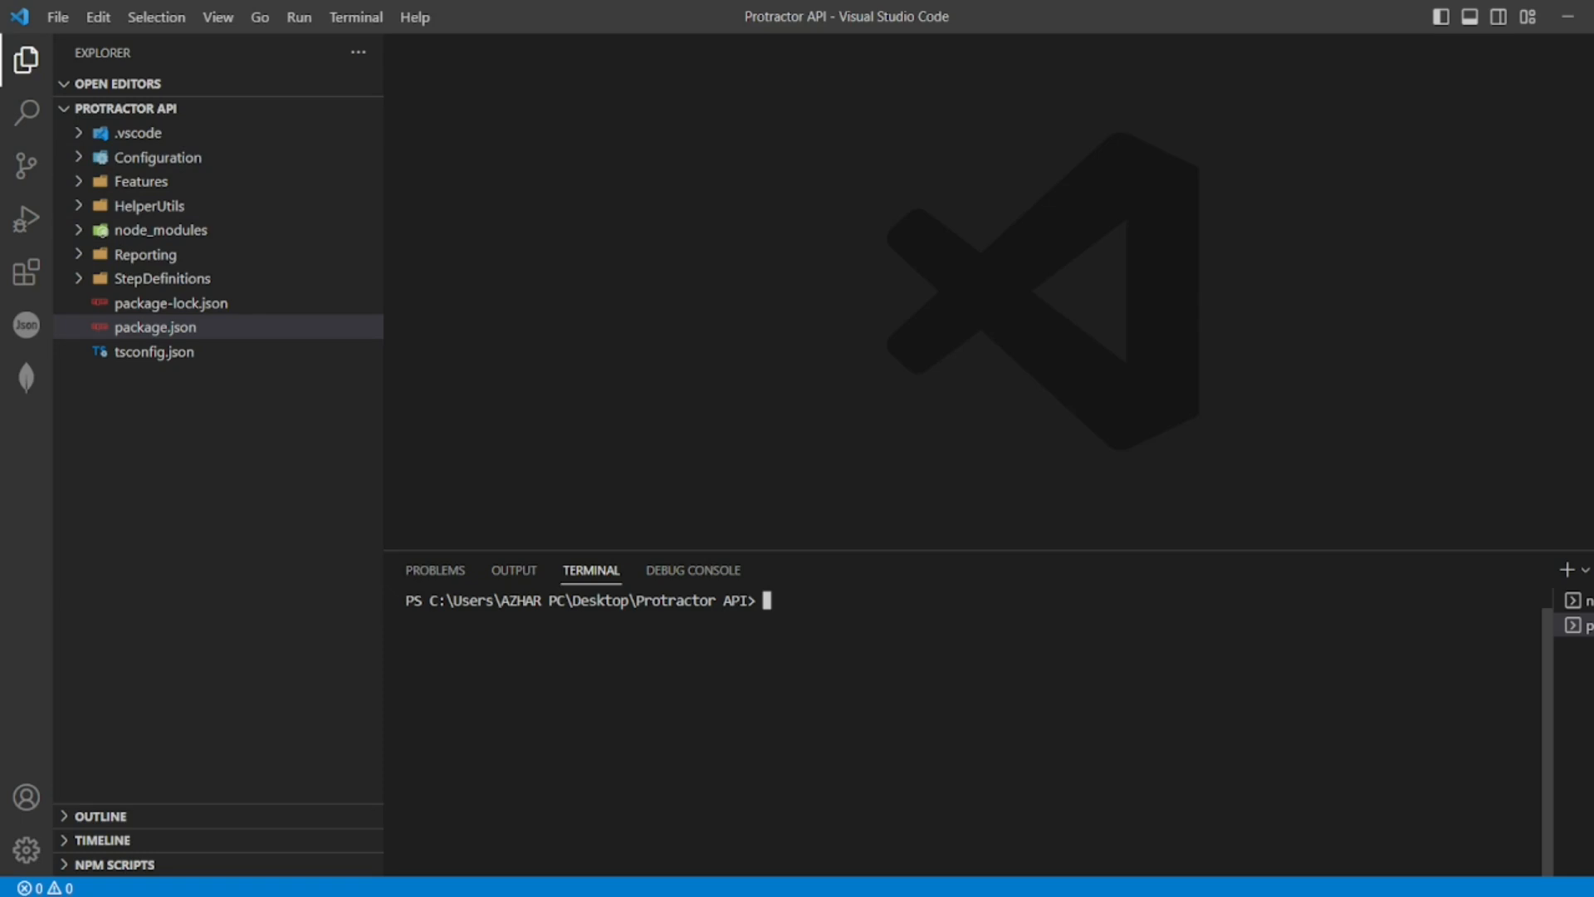
{"action": "left_click", "coordinate": [155, 327]}
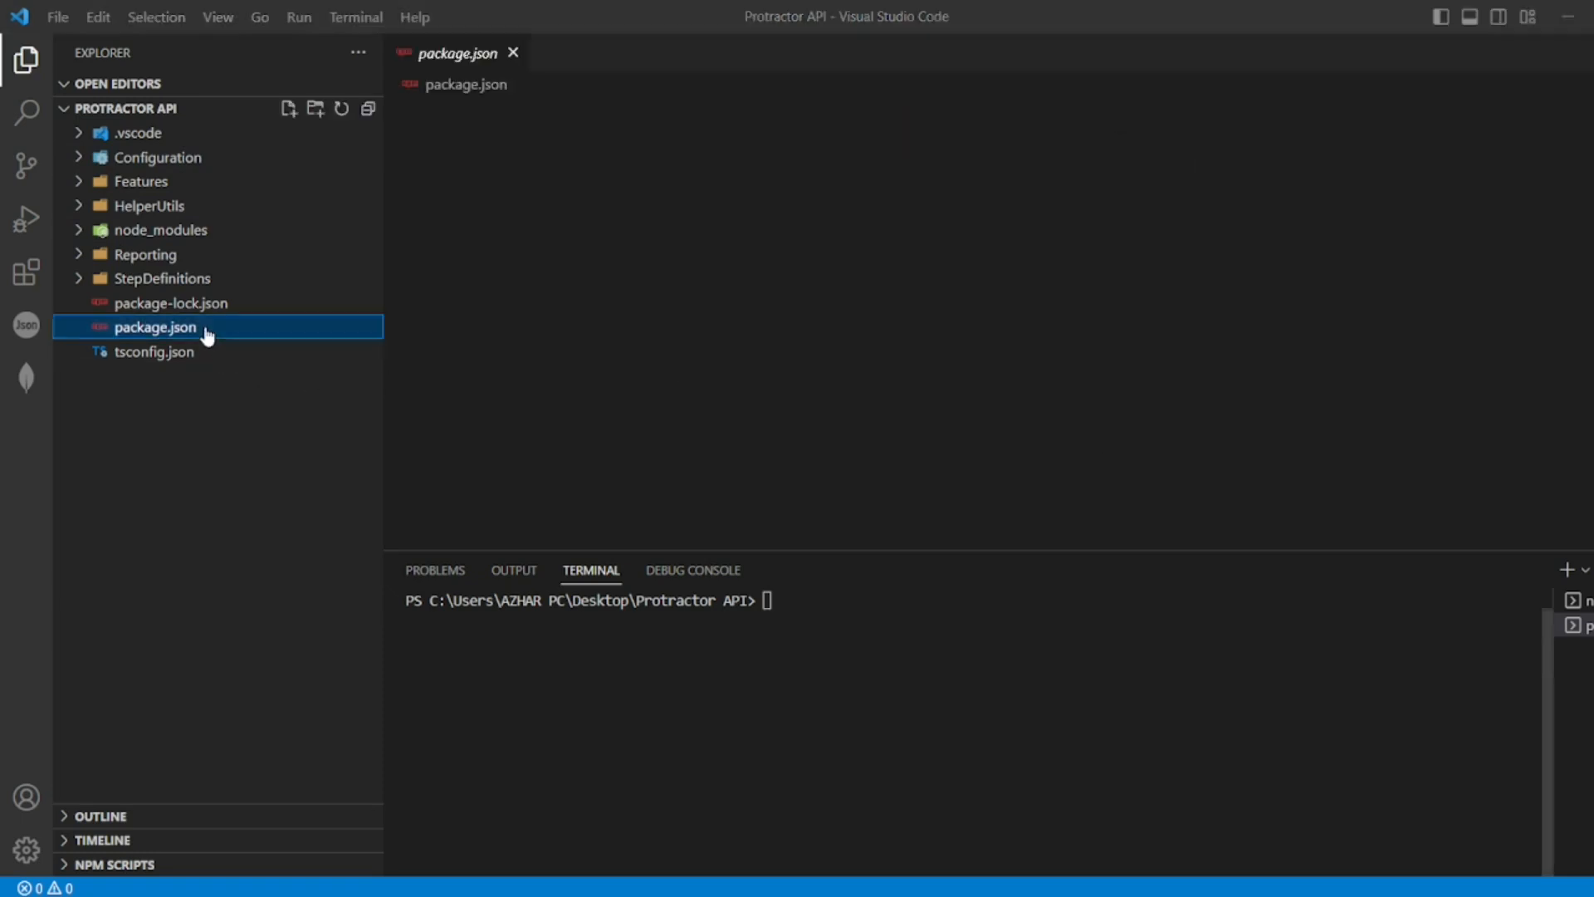
{"action": "double_click", "coordinate": [155, 327]}
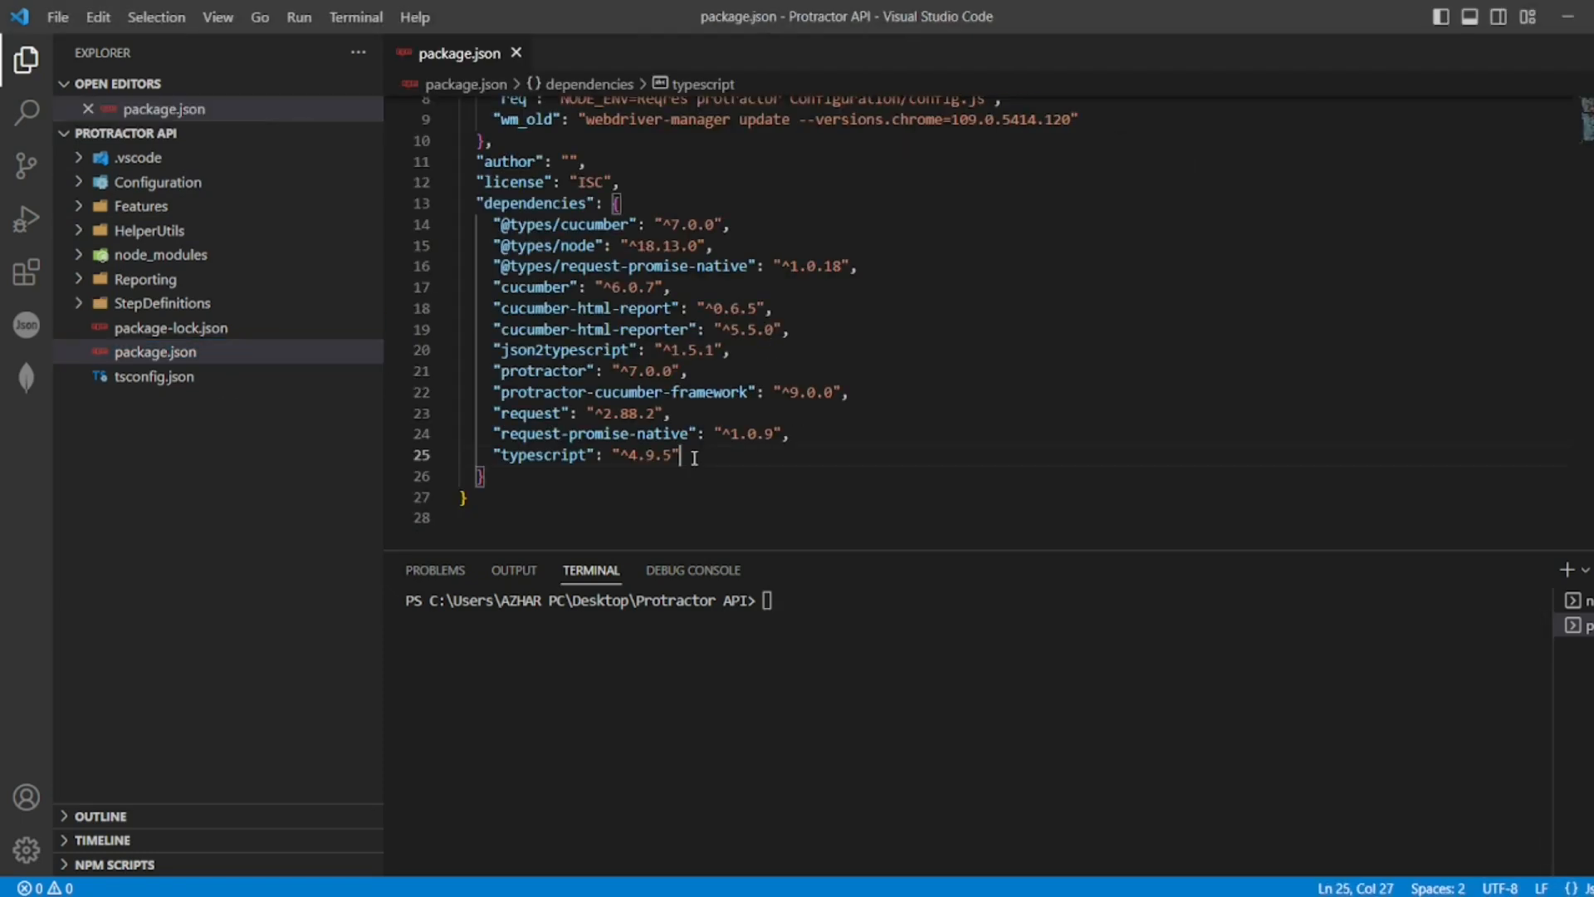
{"action": "type", "text": "\"react-scripts\": \"^3.4.1\""}
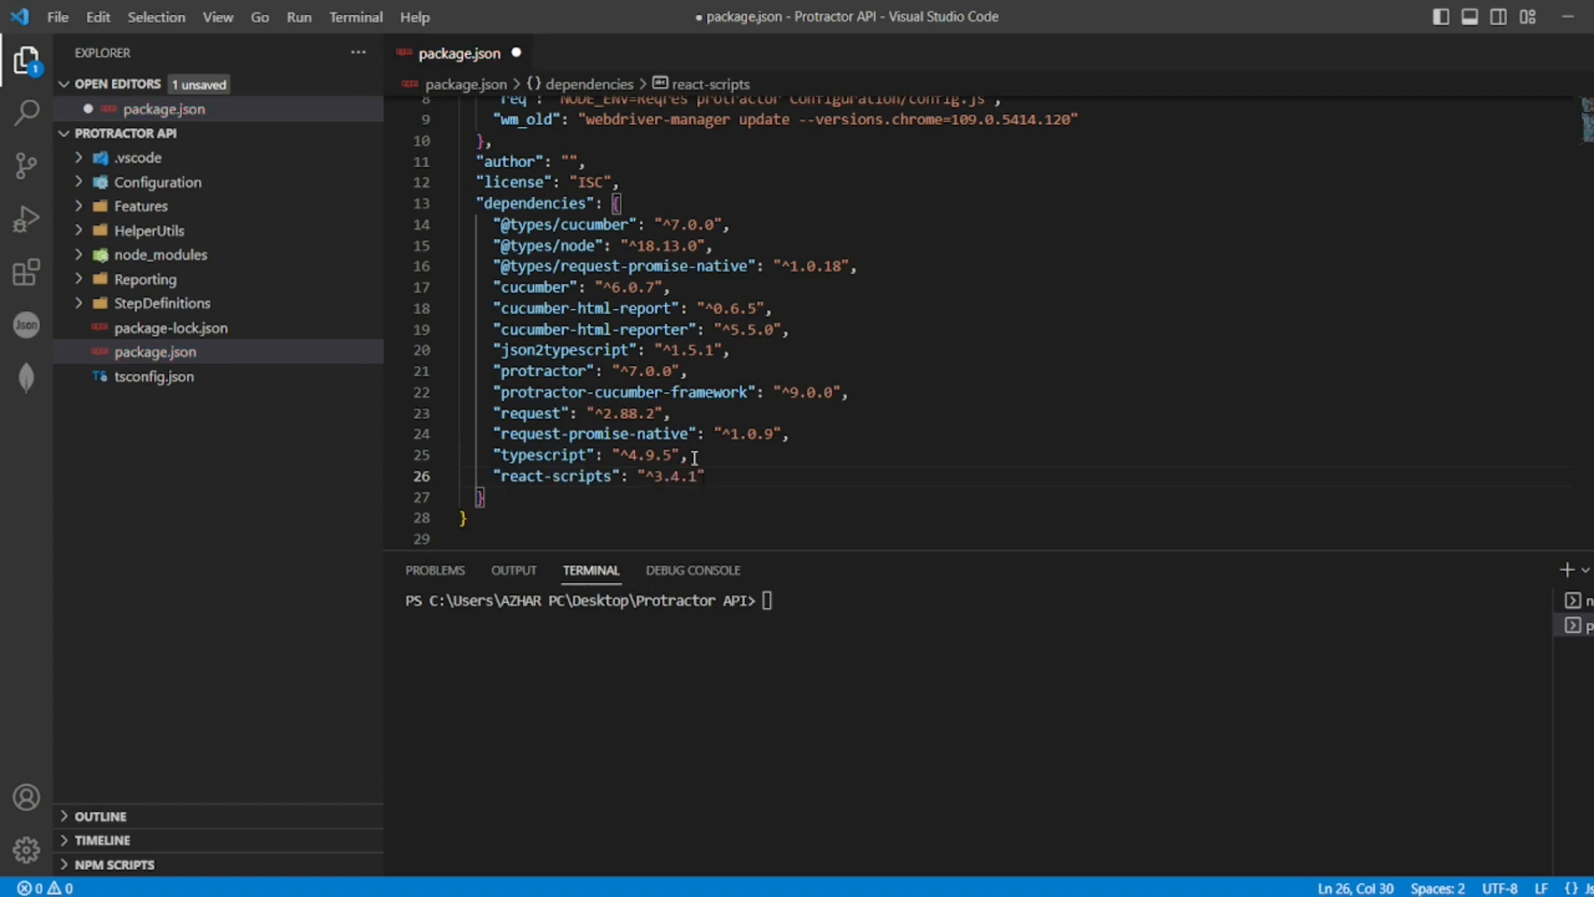
{"action": "key", "text": "ctrl+s"}
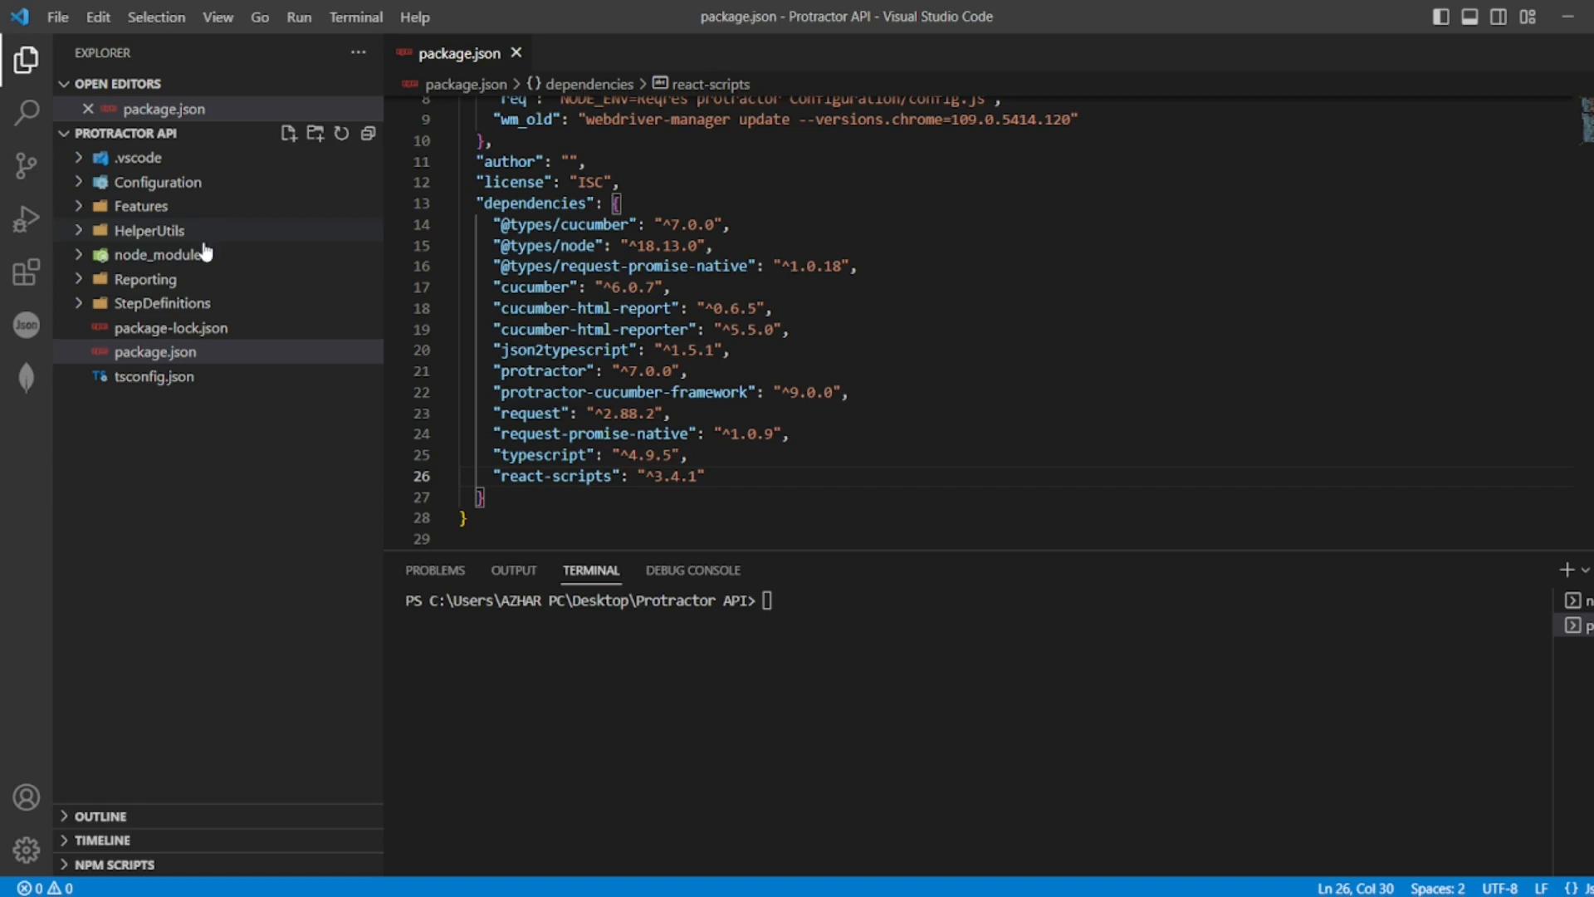
Permanently delete the node_modules folder from the project in Explorer.
{"action": "left_click", "coordinate": [162, 254]}
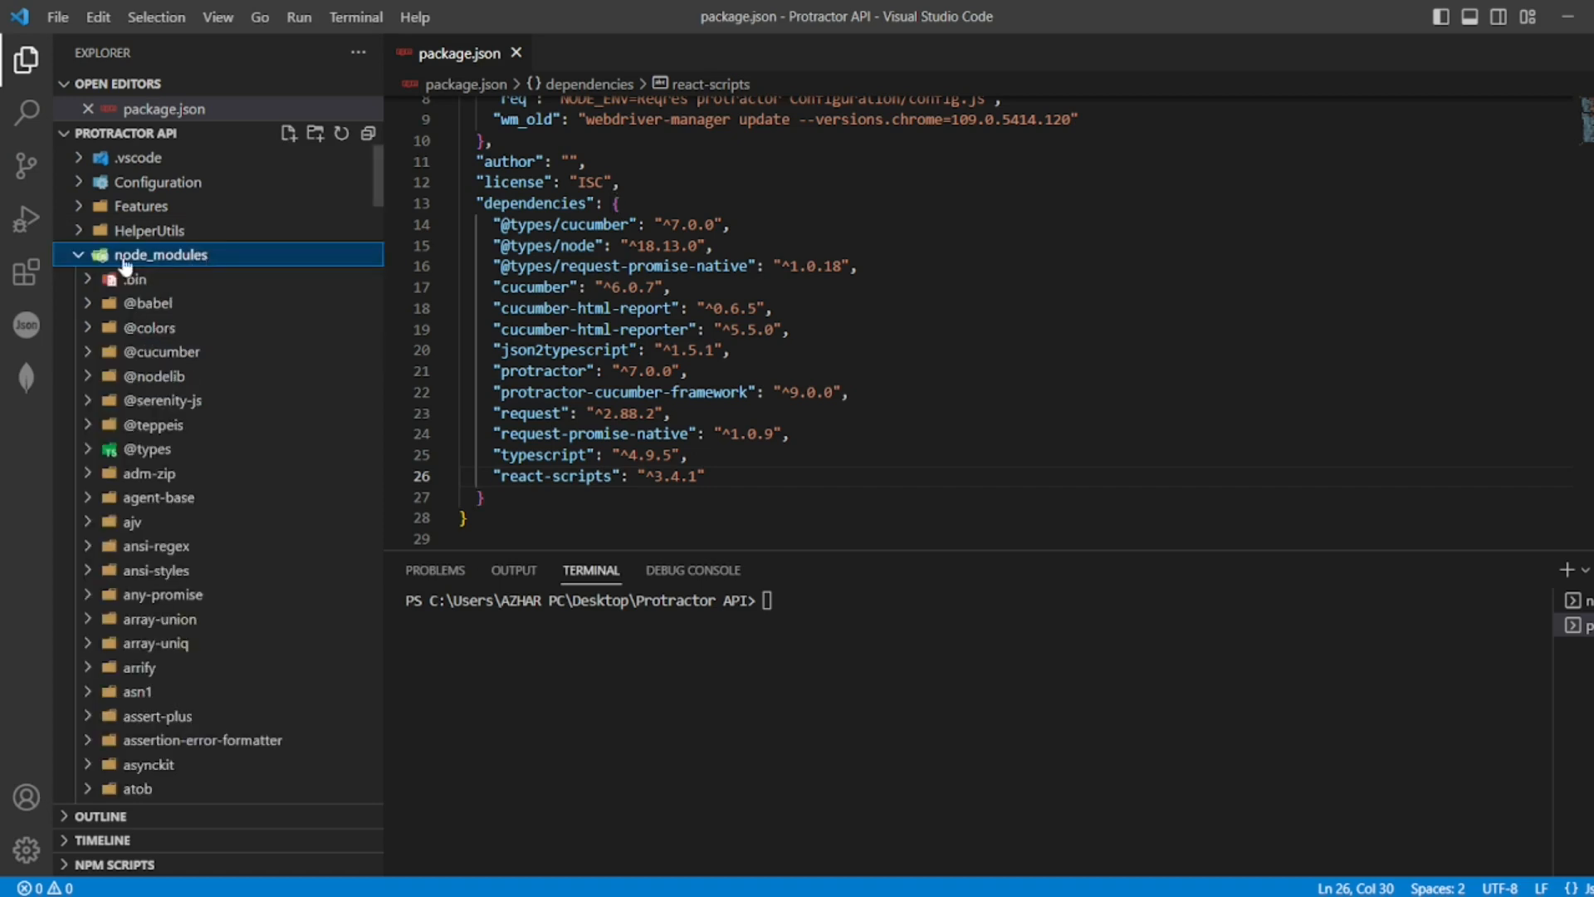
{"action": "left_click", "coordinate": [160, 254]}
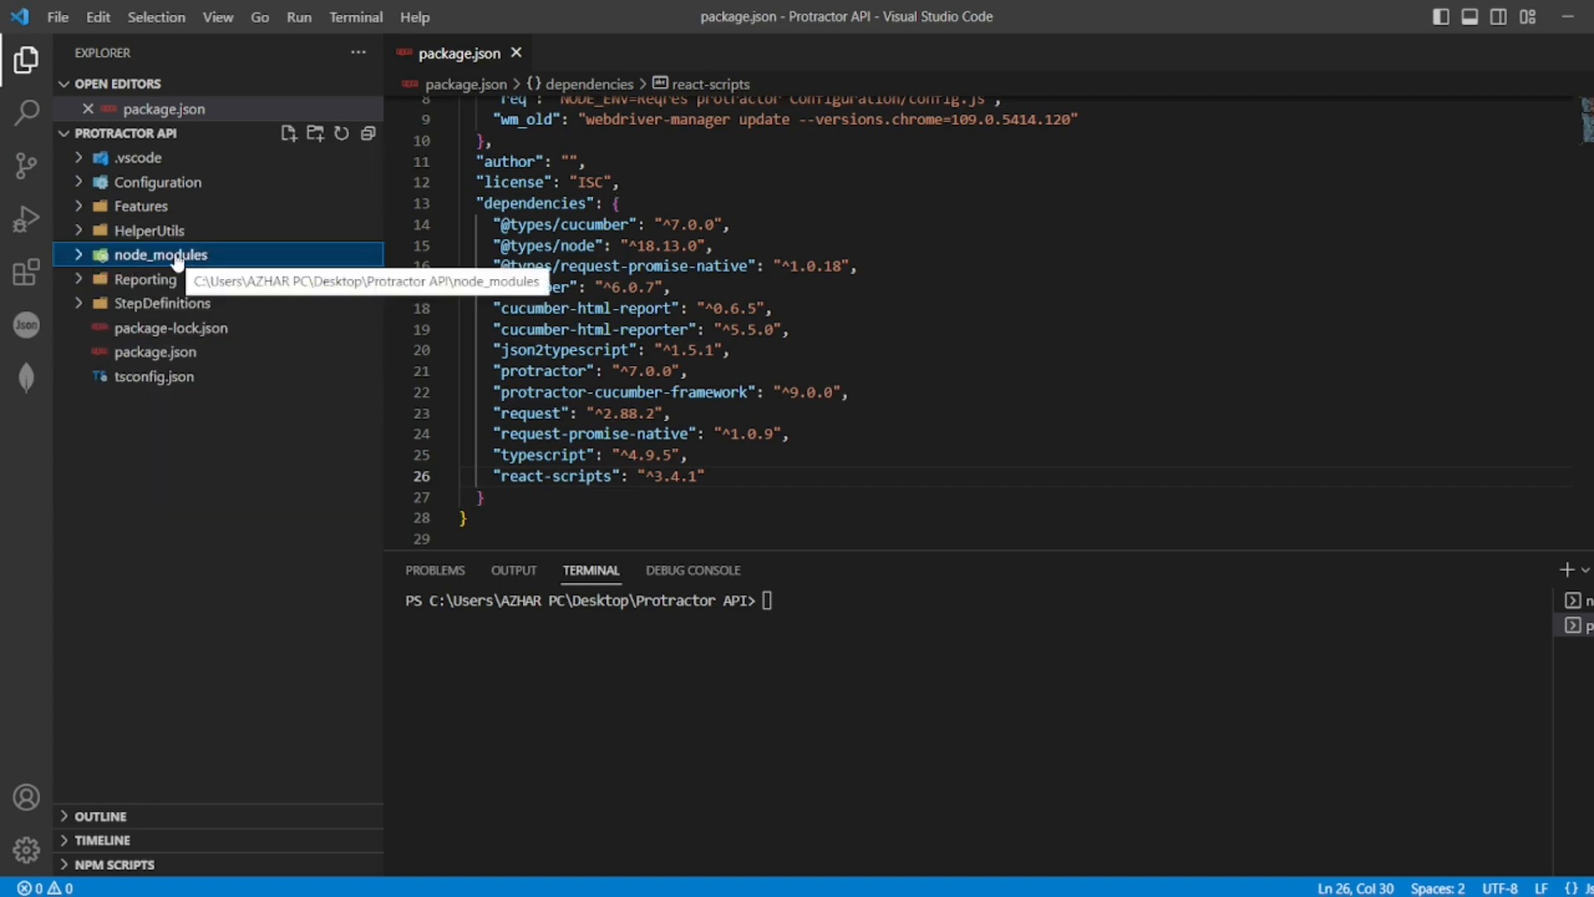
{"action": "key", "text": "Delete"}
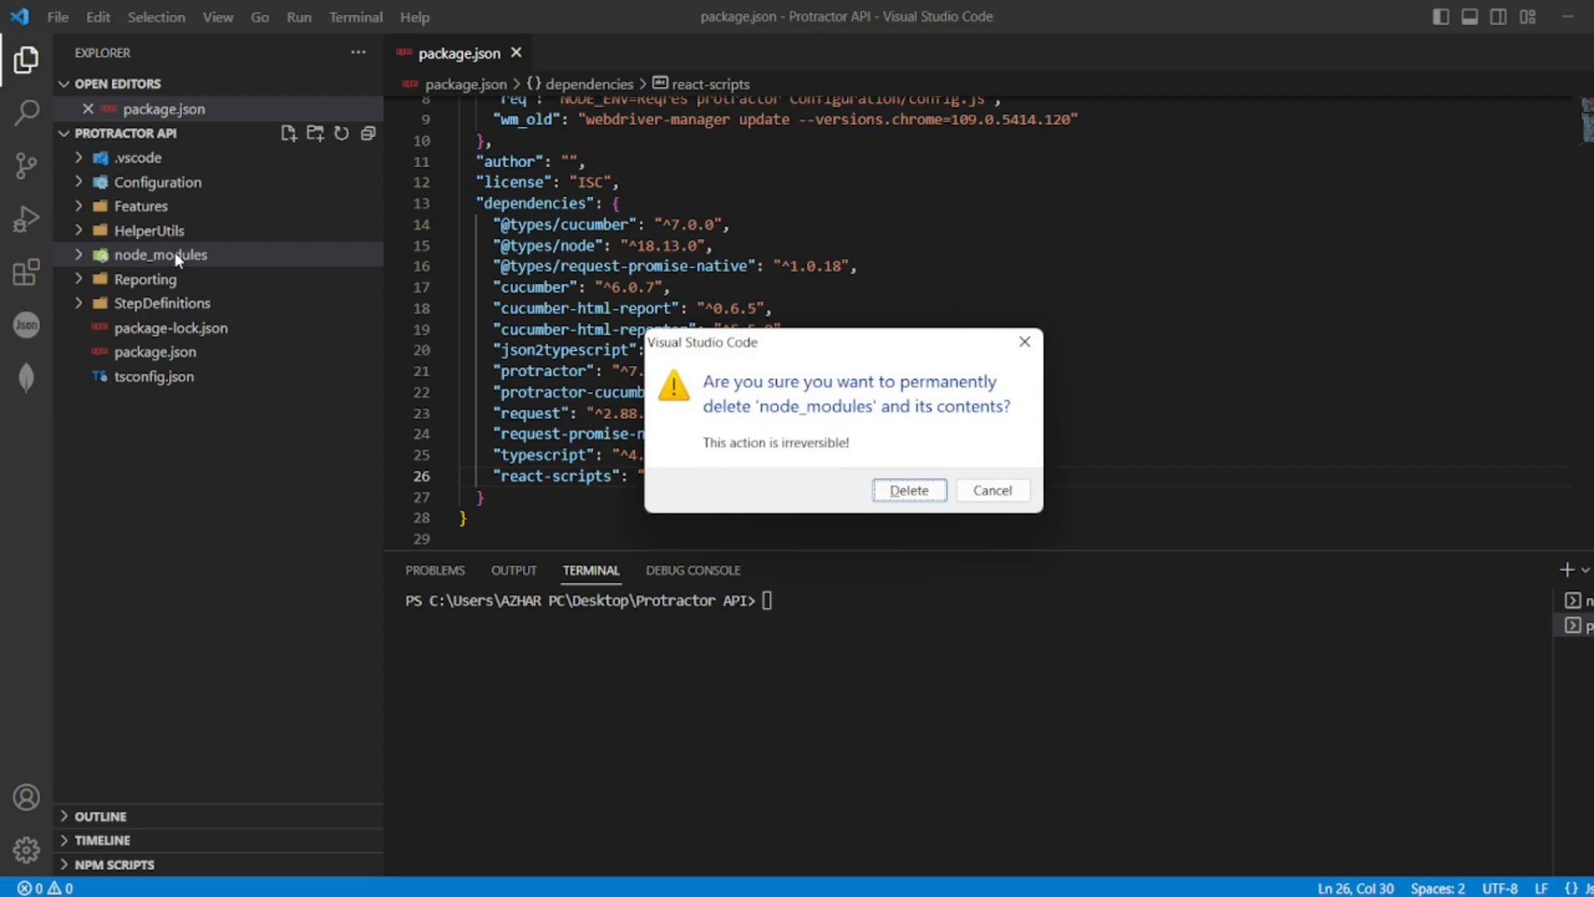
{"action": "mouse_move", "coordinate": [908, 490]}
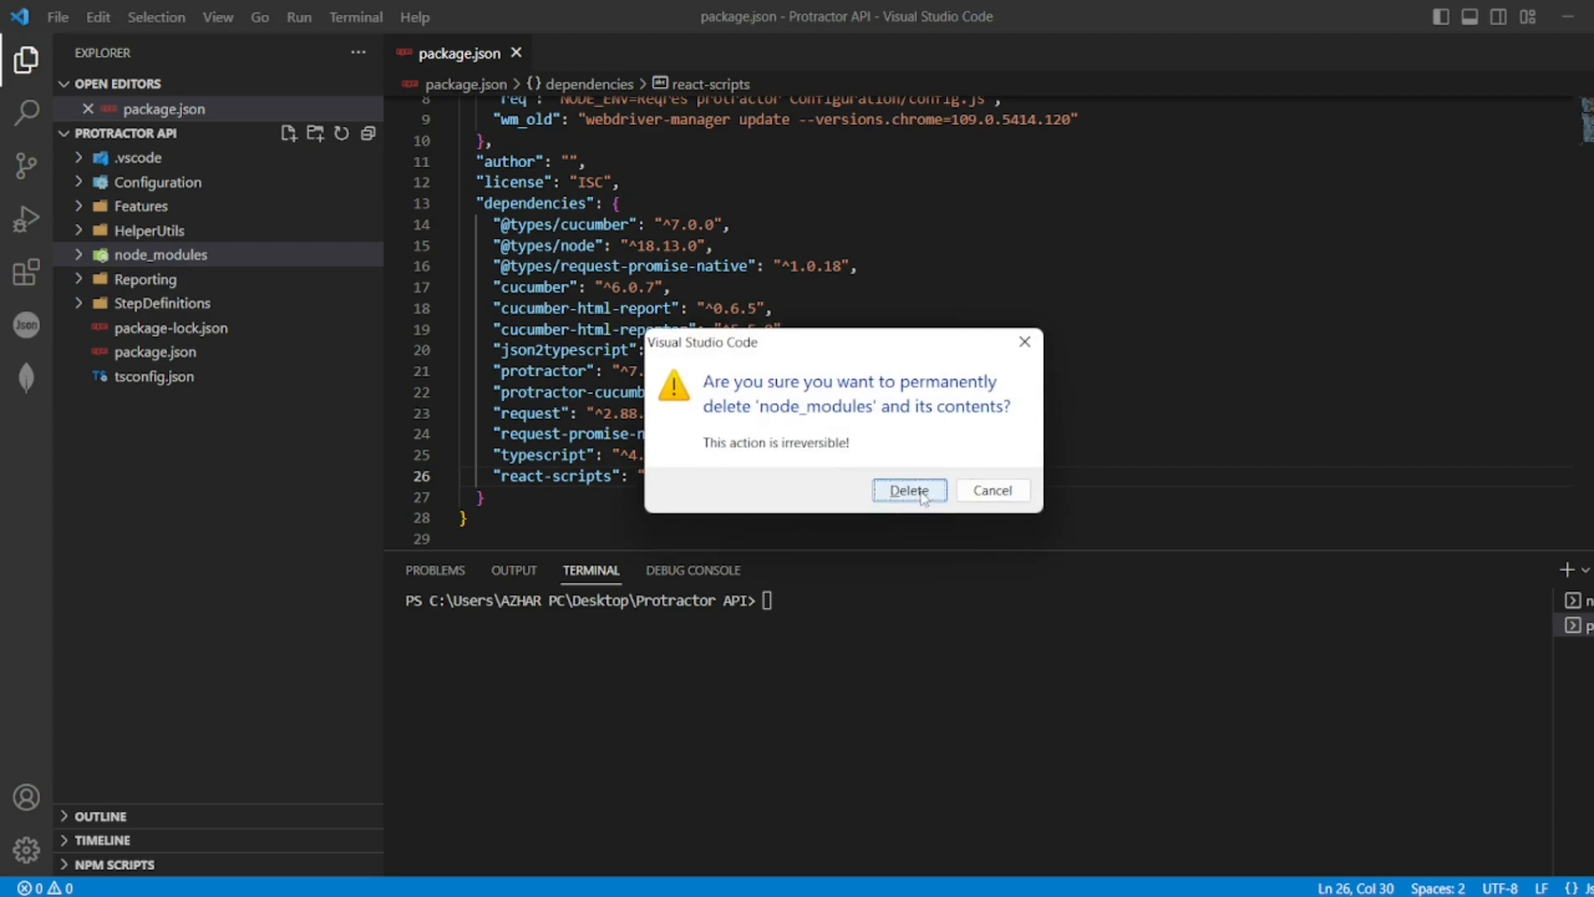
{"action": "left_click", "coordinate": [908, 490]}
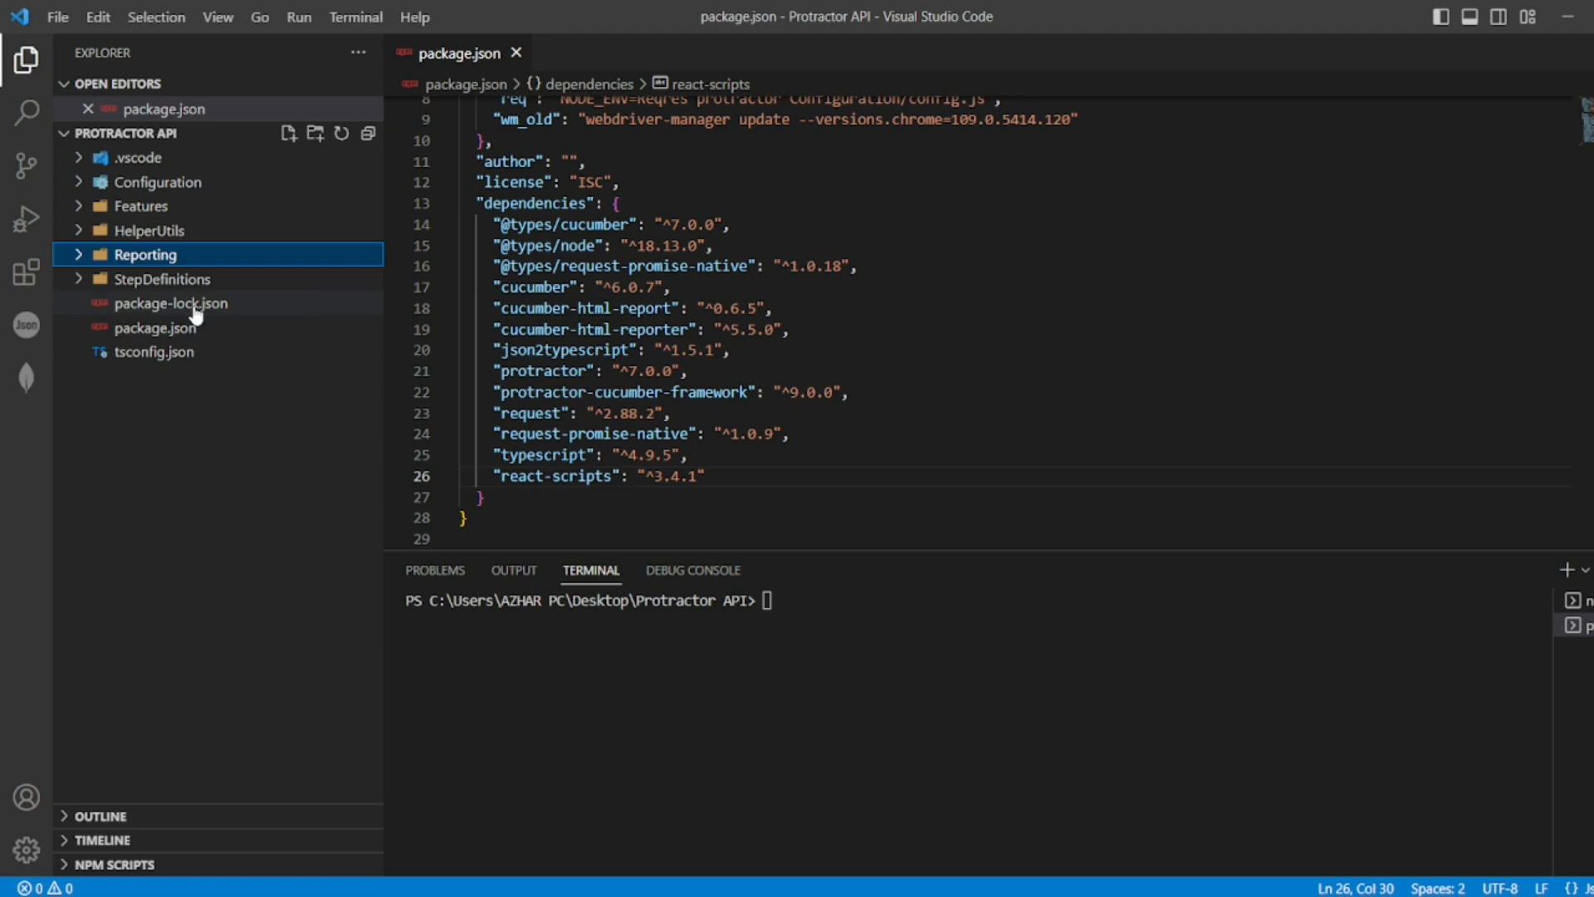
Delete package-lock.json from the project as well.
{"action": "left_click", "coordinate": [171, 302]}
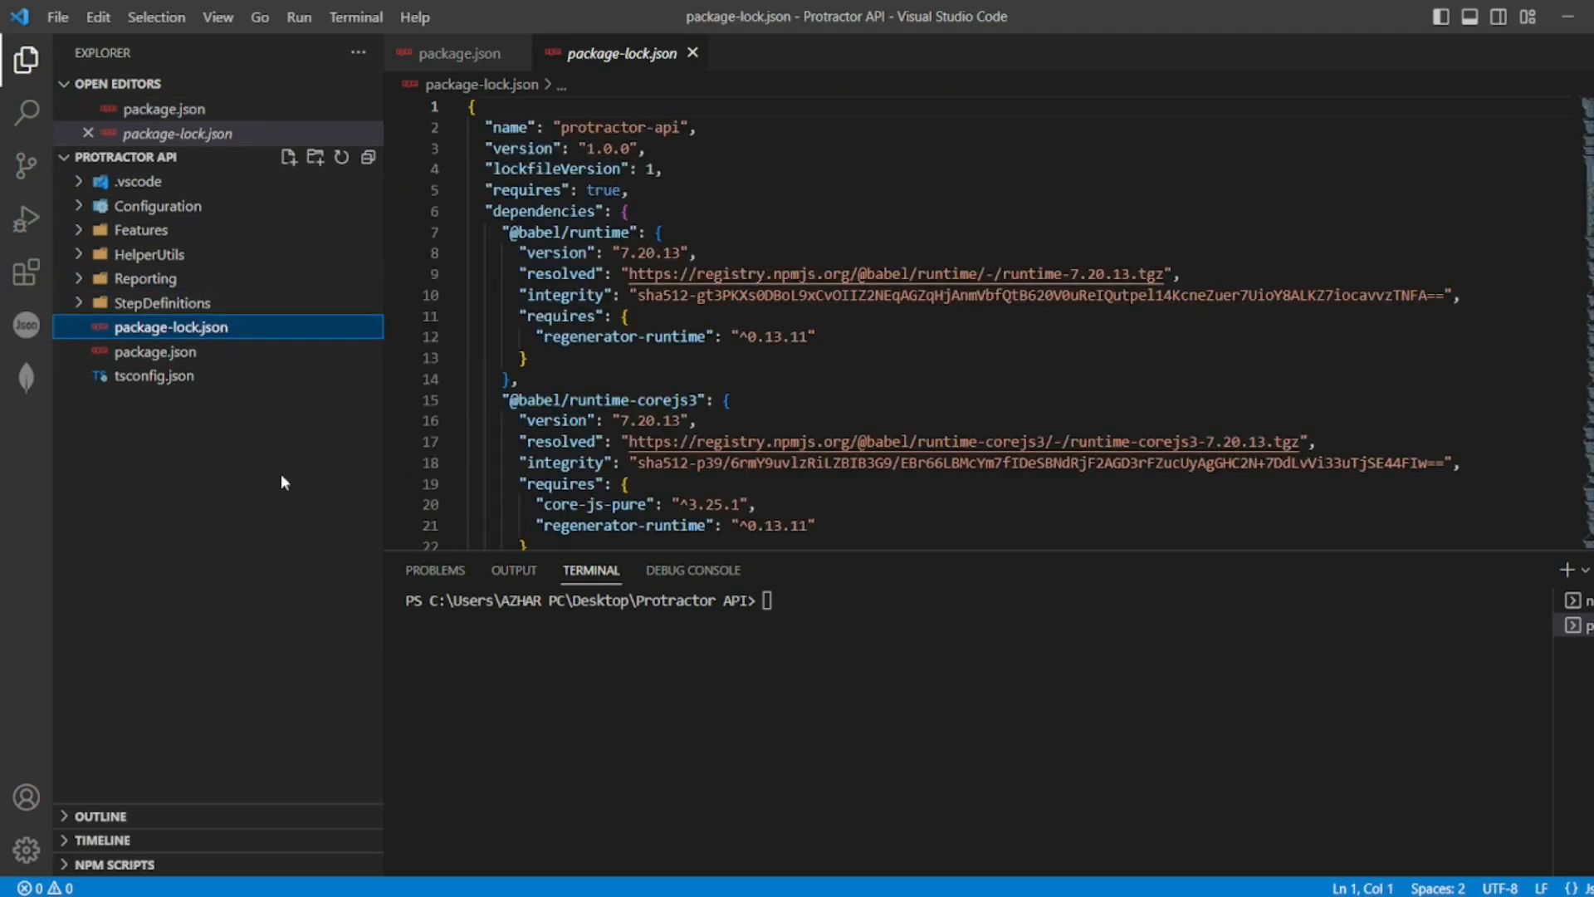
{"action": "mouse_move", "coordinate": [274, 484]}
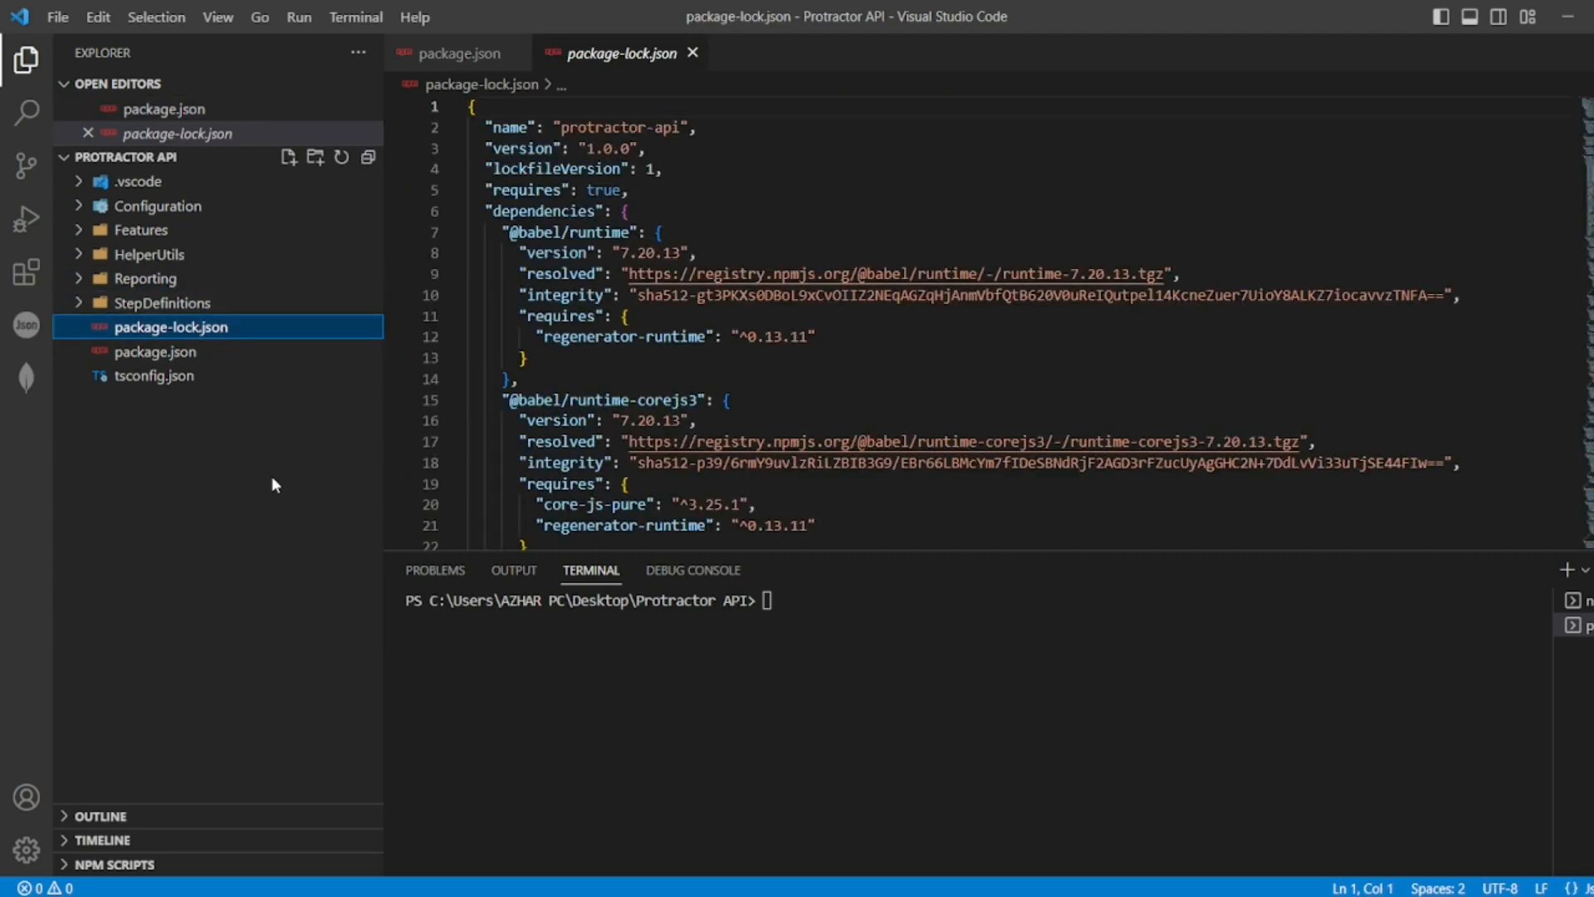
{"action": "left_click", "coordinate": [161, 110]}
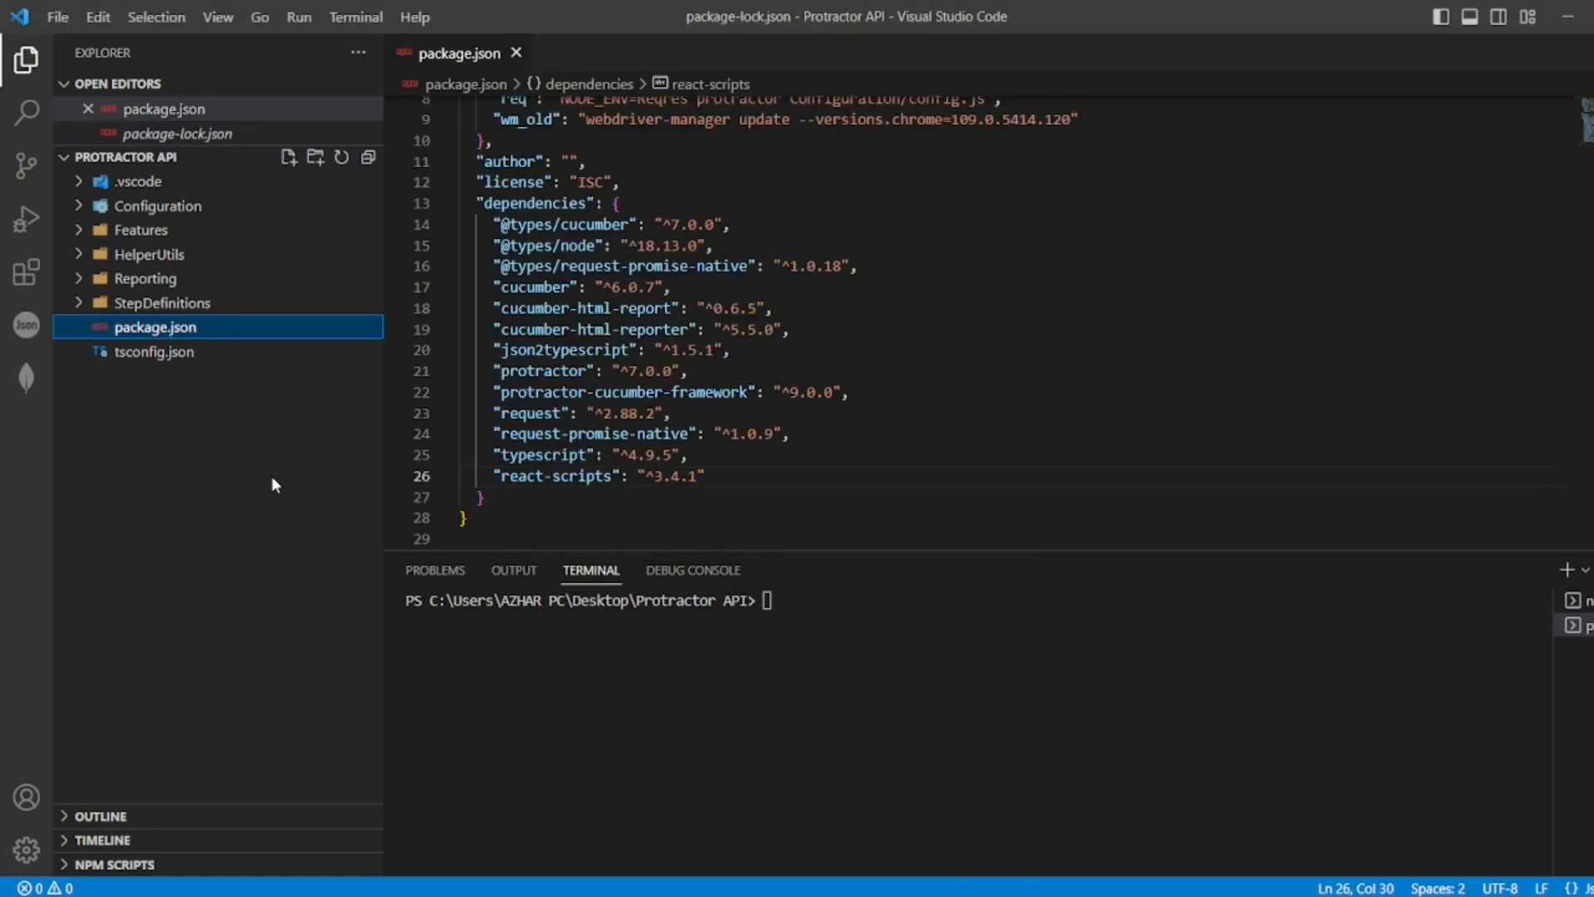
Run npm install in the terminal to regenerate node_modules and package-lock.json.
{"action": "type", "text": "npm run test"}
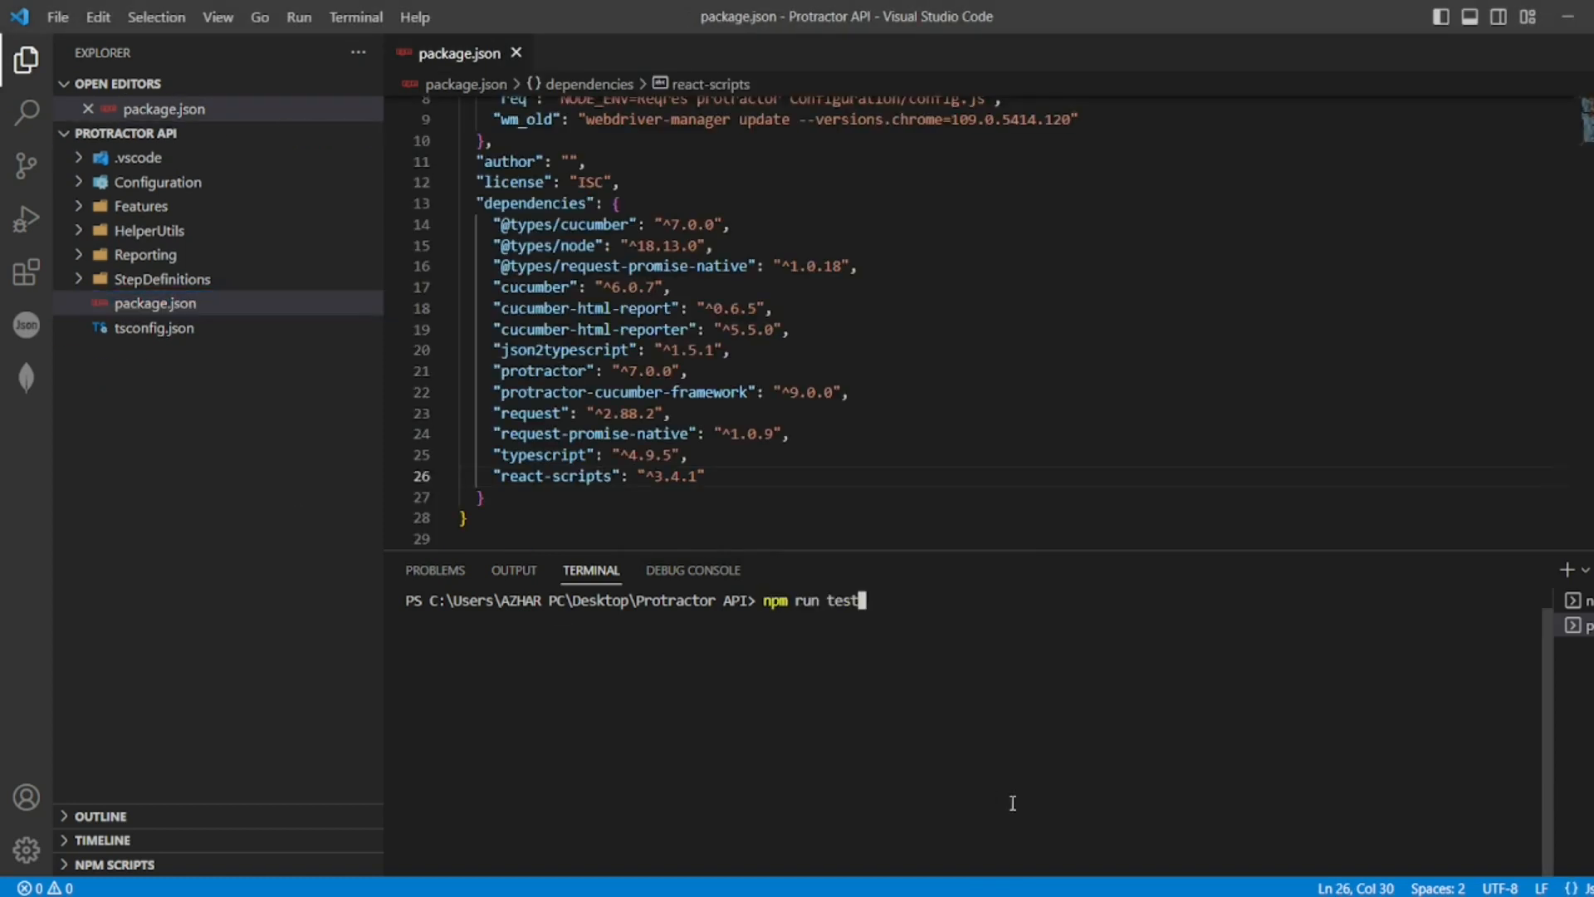
{"action": "key", "text": "Backspace"}
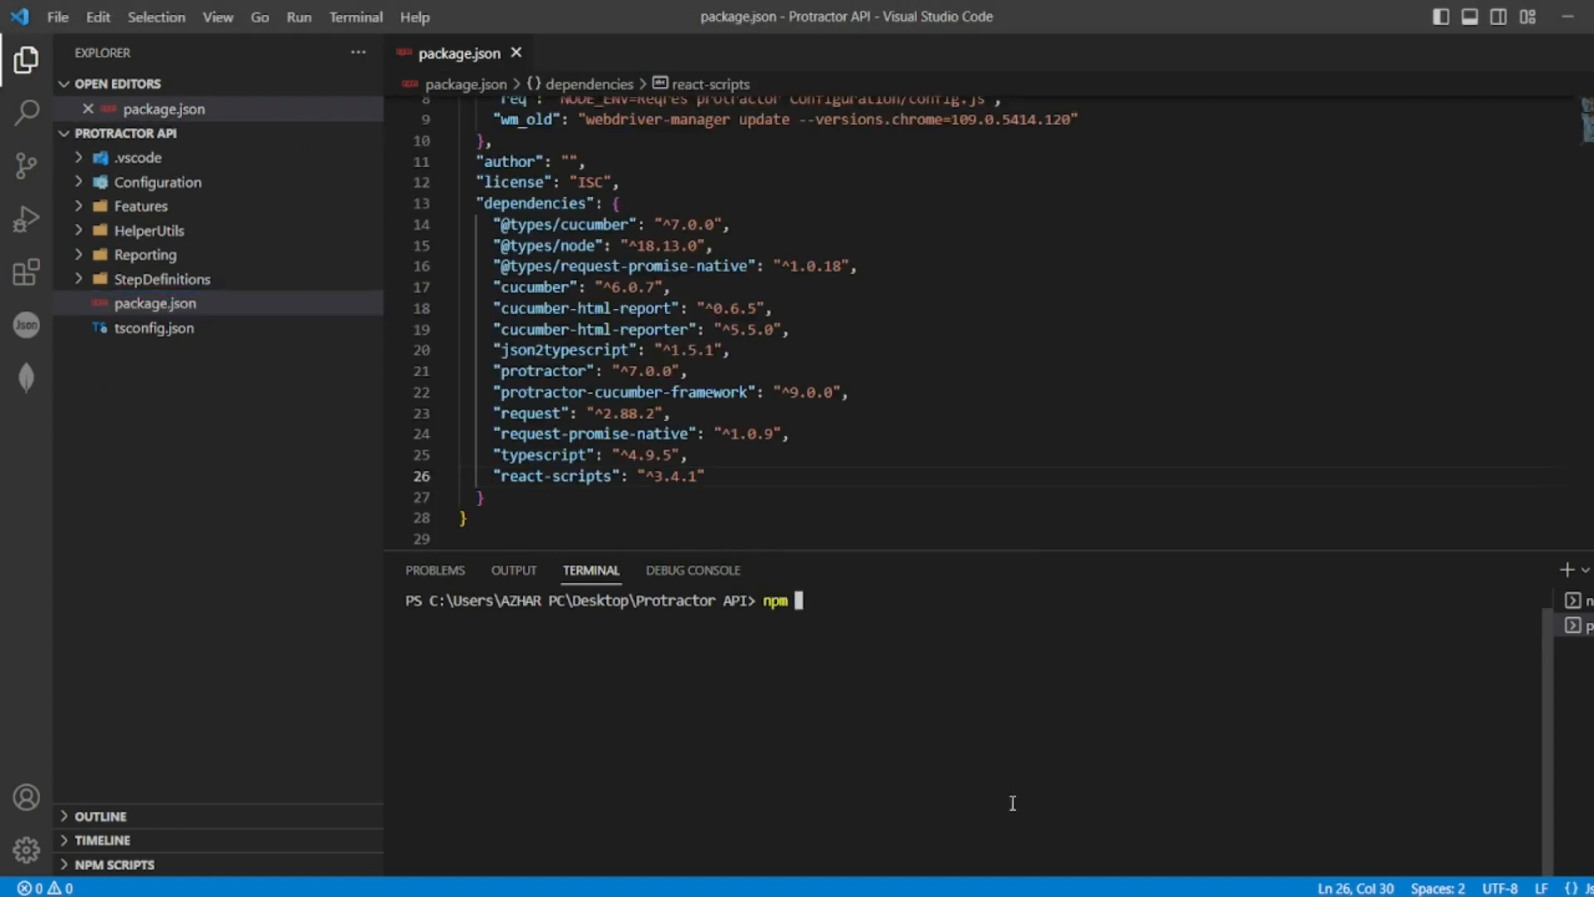
{"action": "type", "text": "install"}
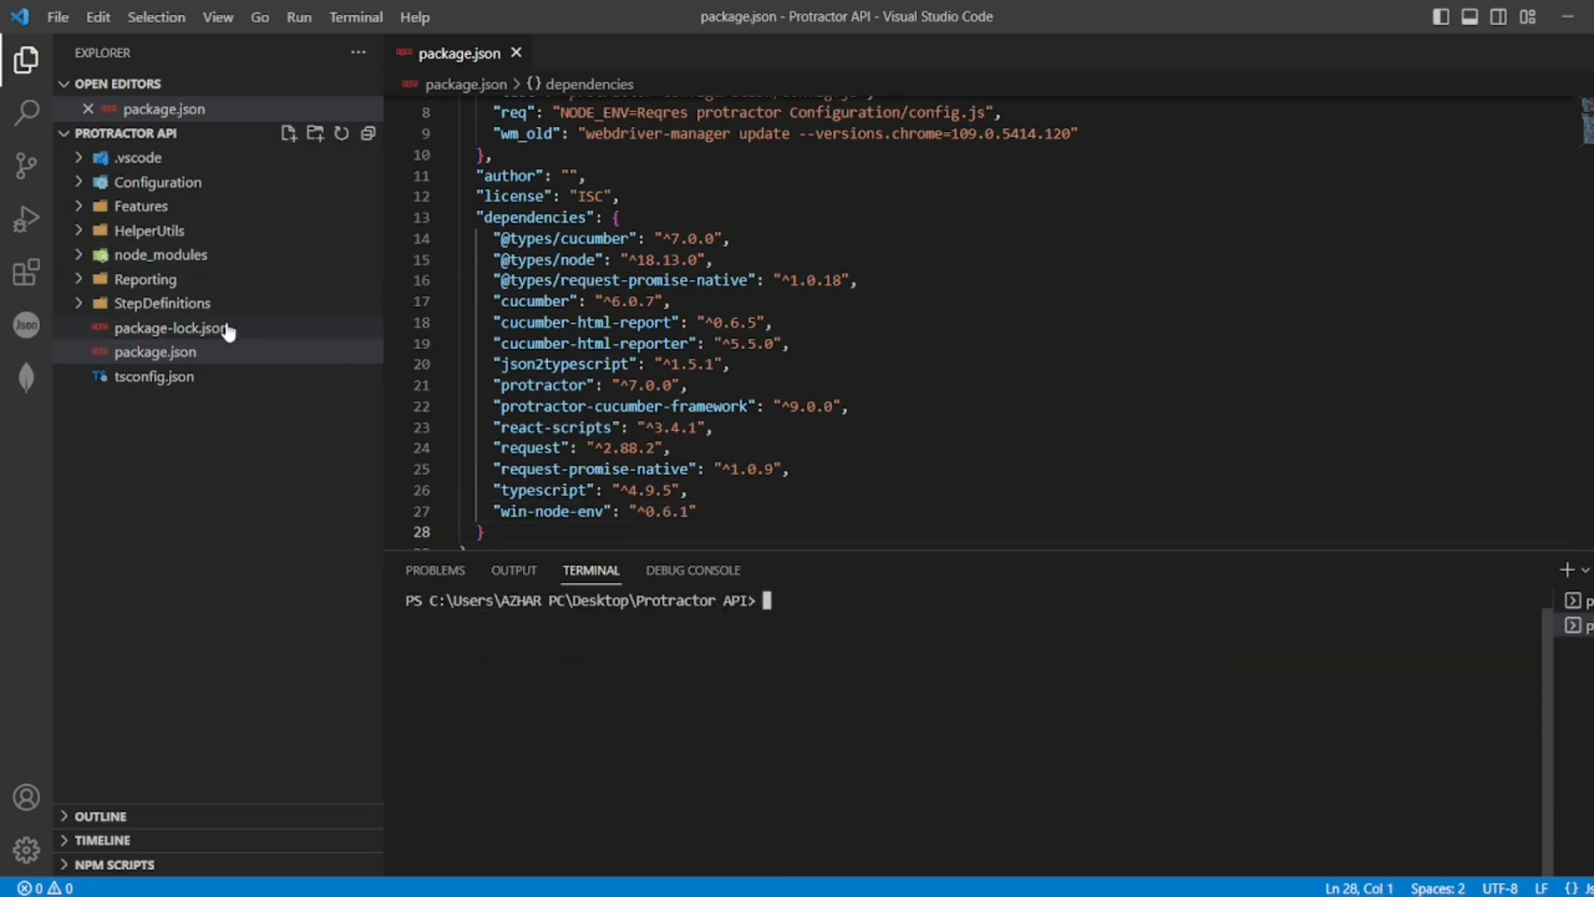
{"action": "mouse_move", "coordinate": [172, 327]}
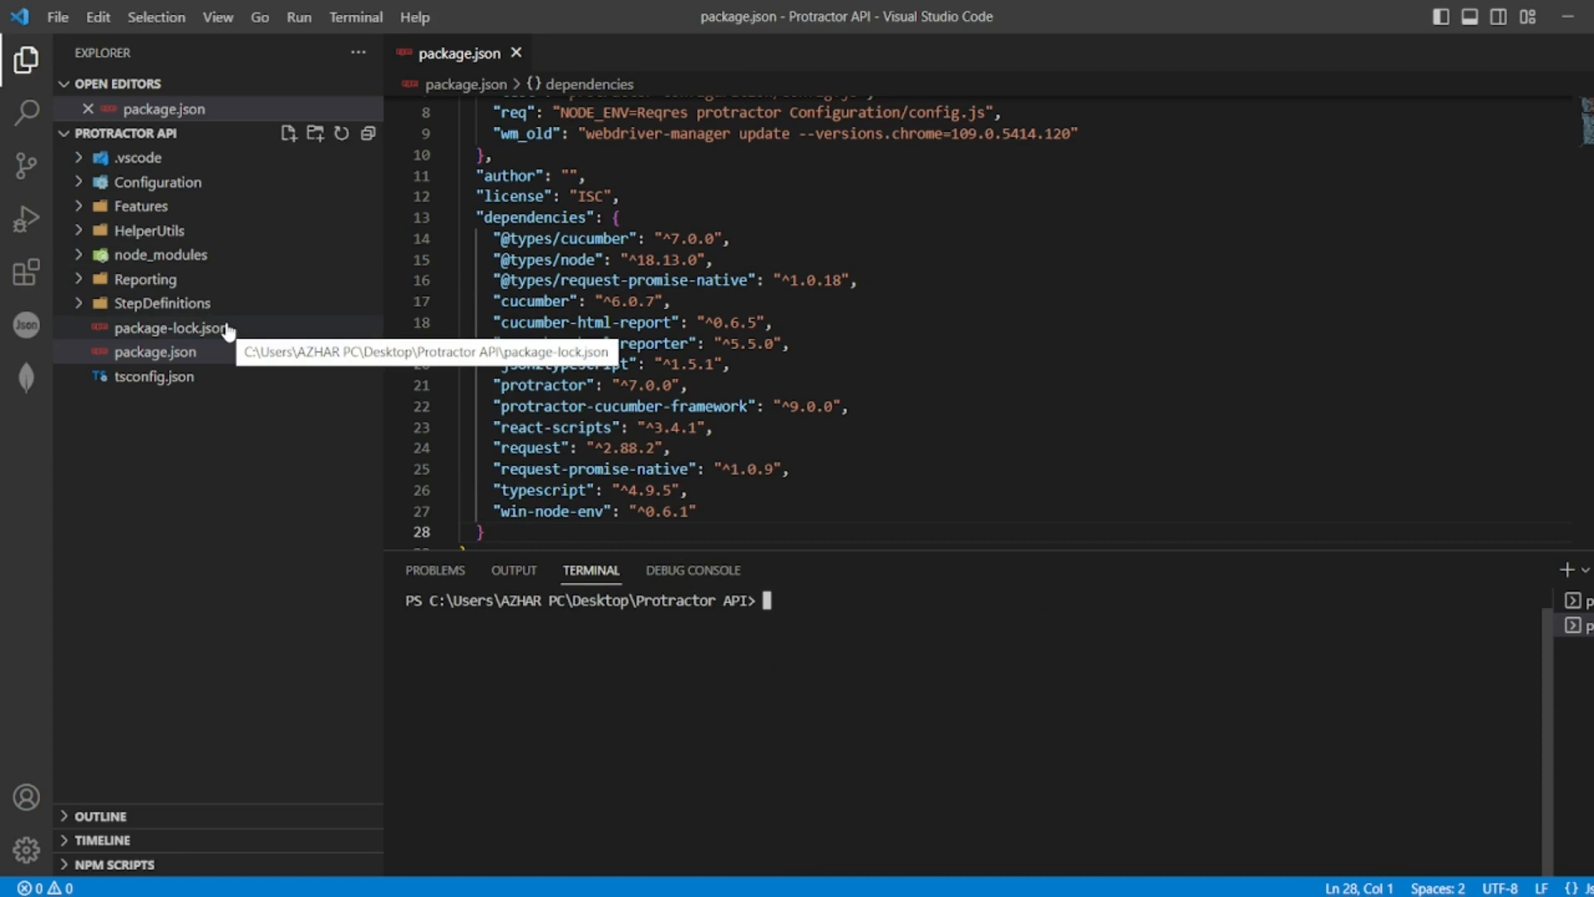
Review the regenerated package-lock.json, compile with tsc and launch the Reqres tests in the terminal.
{"action": "double_click", "coordinate": [173, 327]}
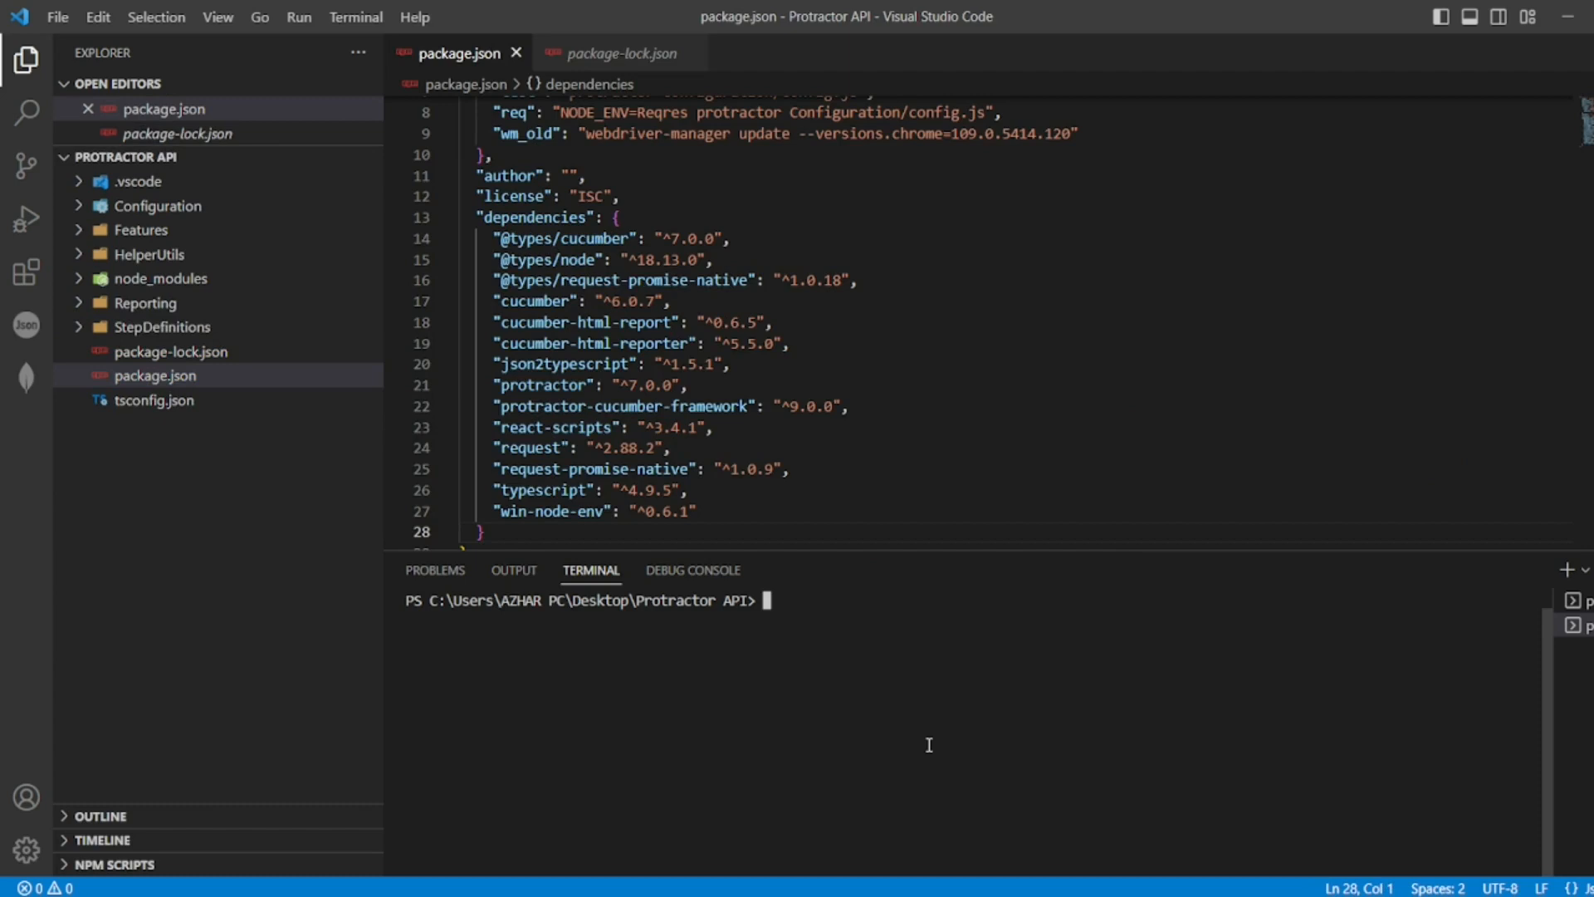
{"action": "type", "text": "tsc"}
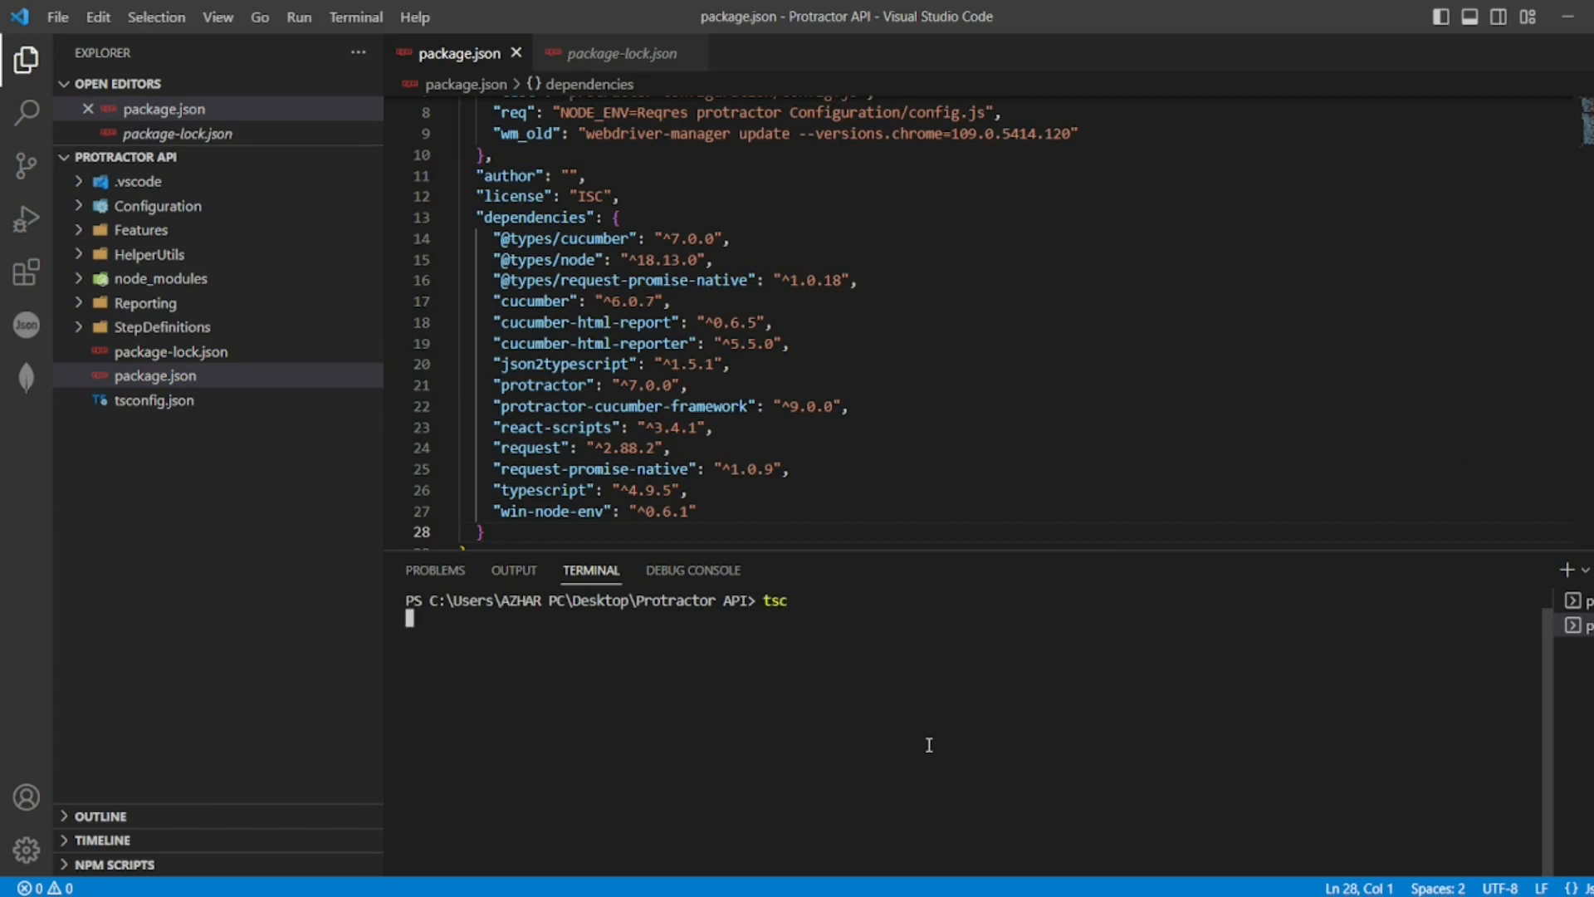
{"action": "type", "text": "npm install"}
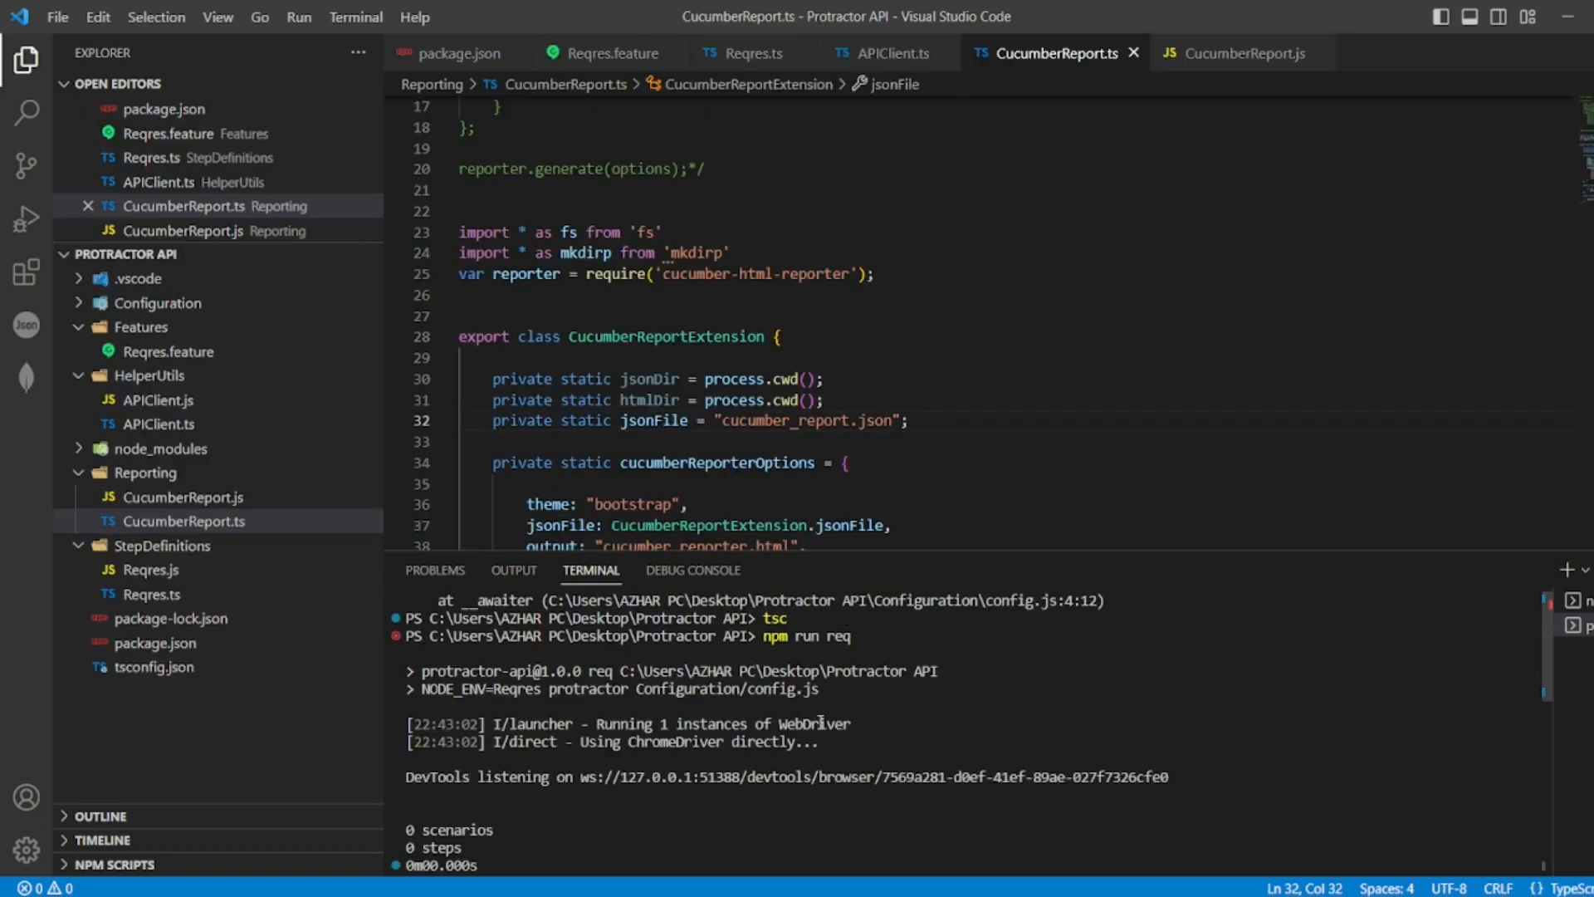
{"action": "mouse_move", "coordinate": [1260, 794]}
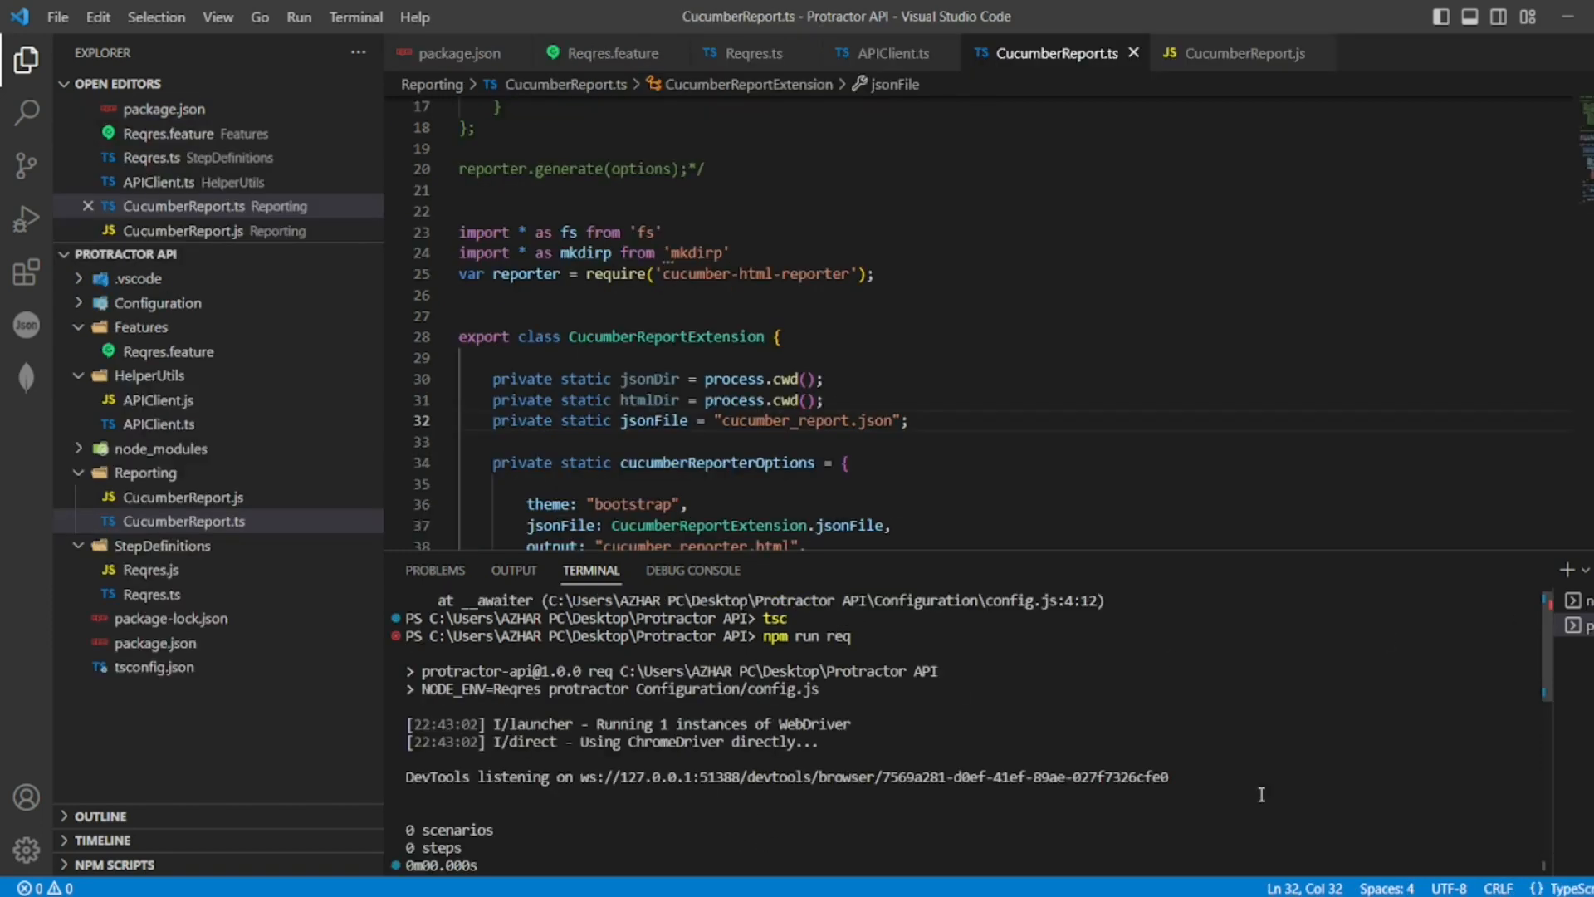